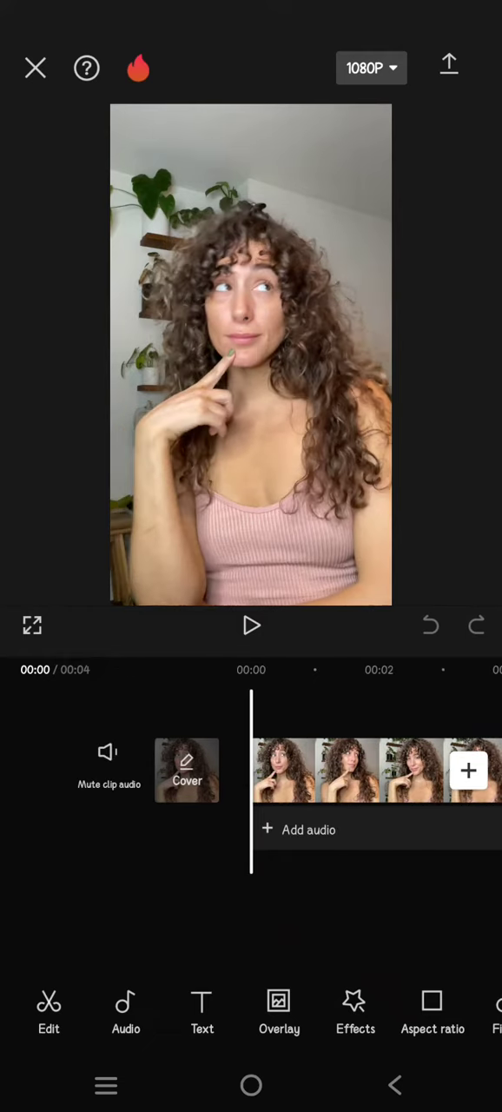
# Play back the 4-second selfie clip, then bring up its filter options.
pyautogui.click(250, 625)
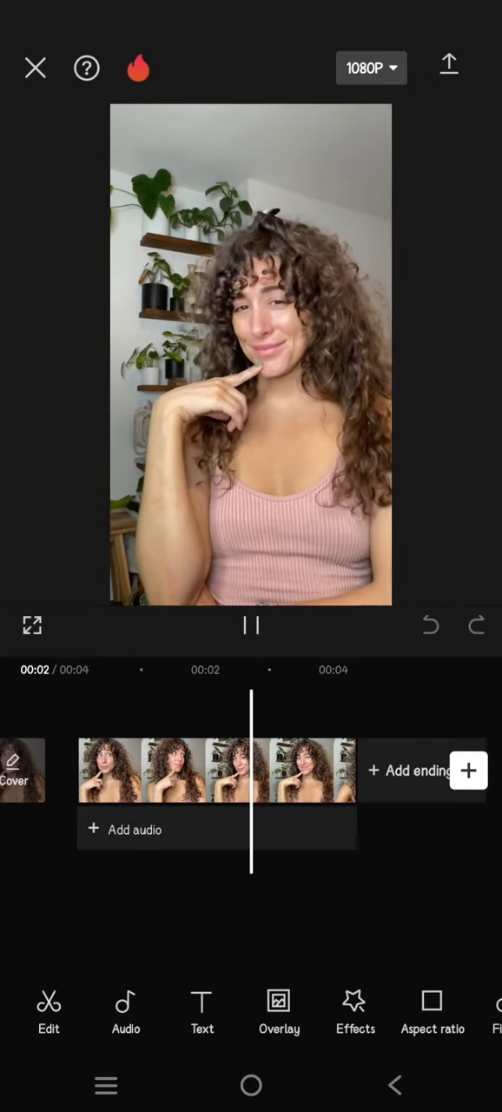
pyautogui.click(250, 625)
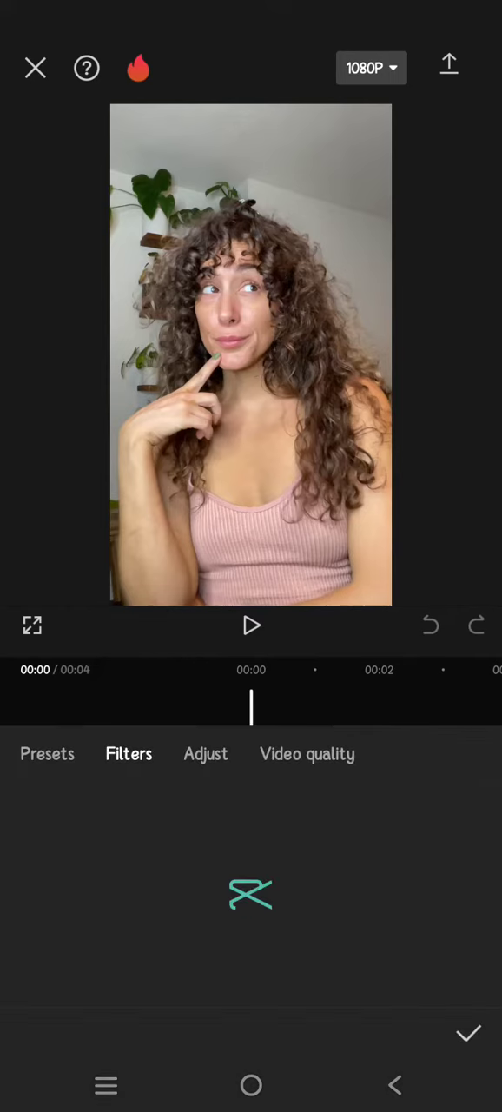
# Apply the Retro '90s' filter to the clip and raise its strength to 100.
pyautogui.click(128, 754)
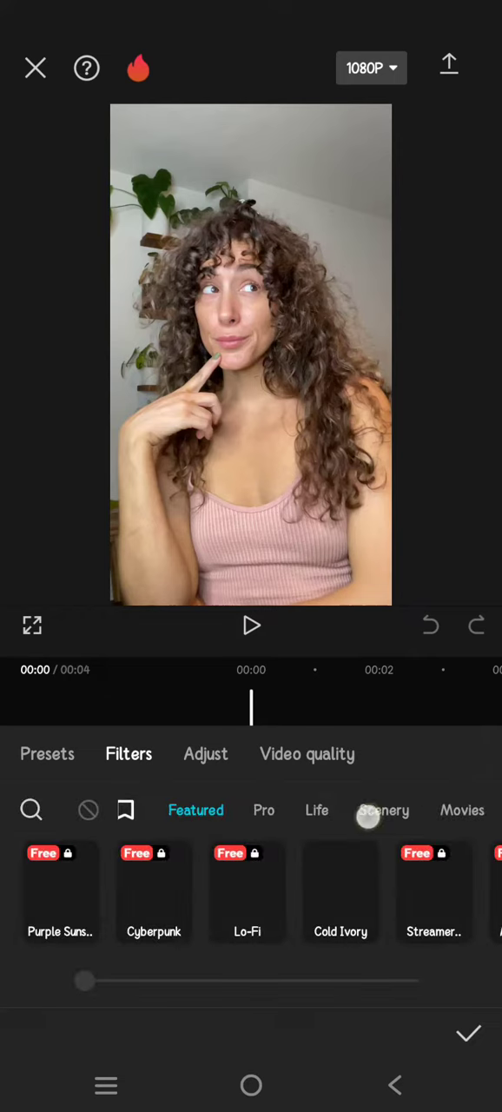
pyautogui.hscroll(-3)
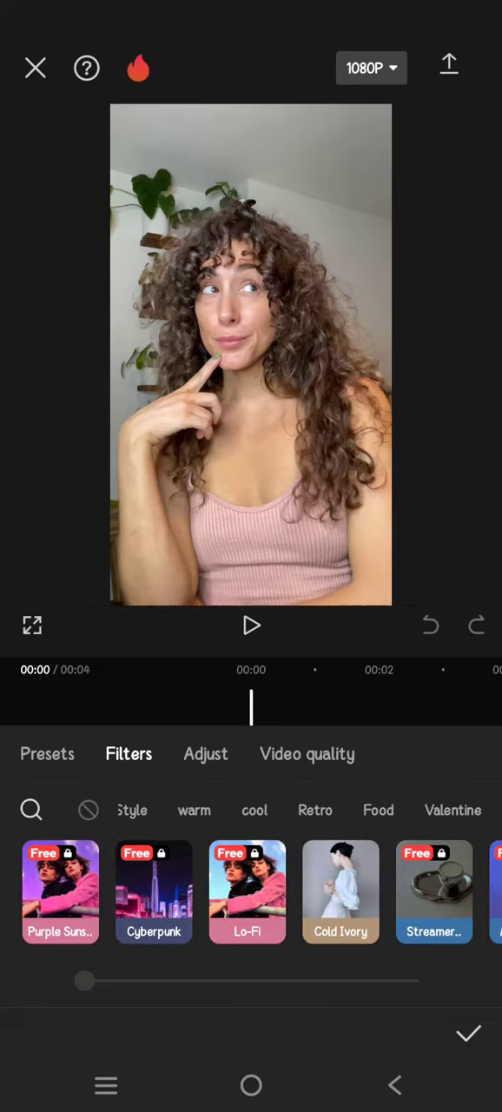
pyautogui.click(316, 809)
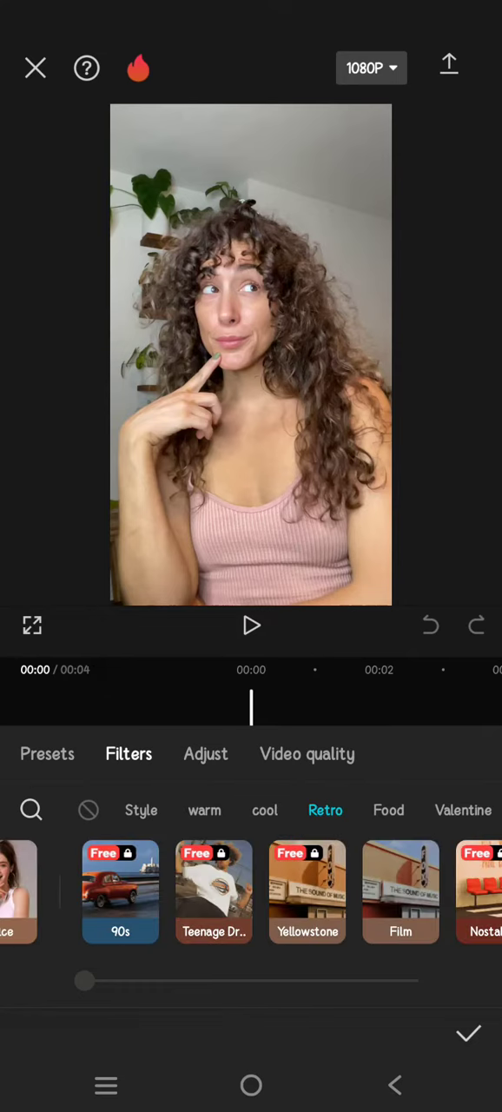
pyautogui.click(120, 891)
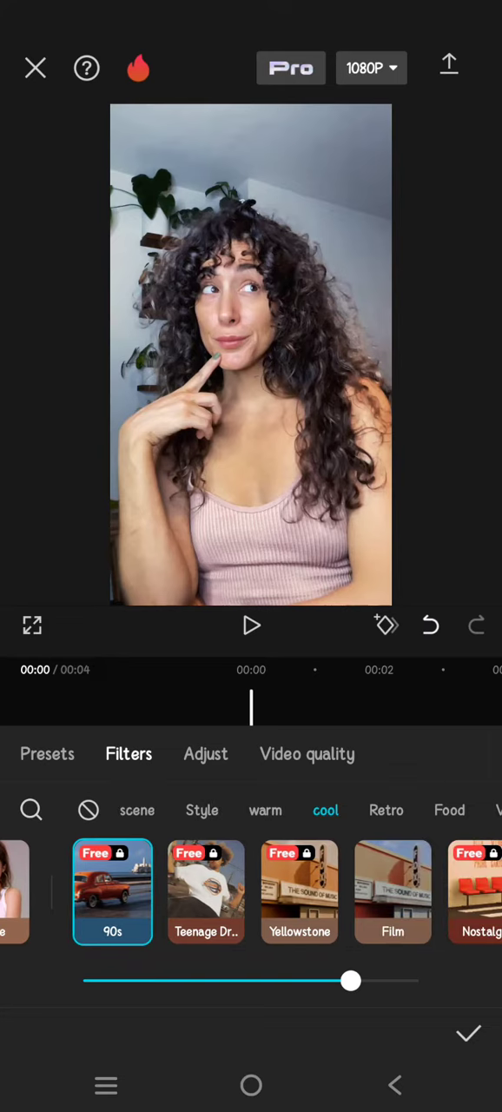
pyautogui.moveTo(351, 980); pyautogui.dragTo(417, 979)
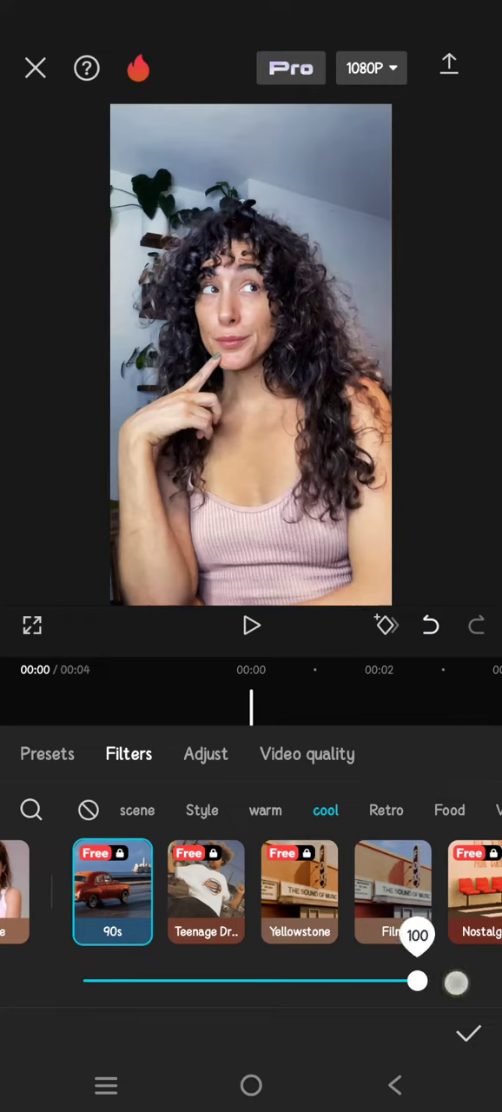
# Try the Nostalgia filter, browse further Retro filters, and download the 1988 filter.
pyautogui.moveTo(417, 981); pyautogui.dragTo(316, 982)
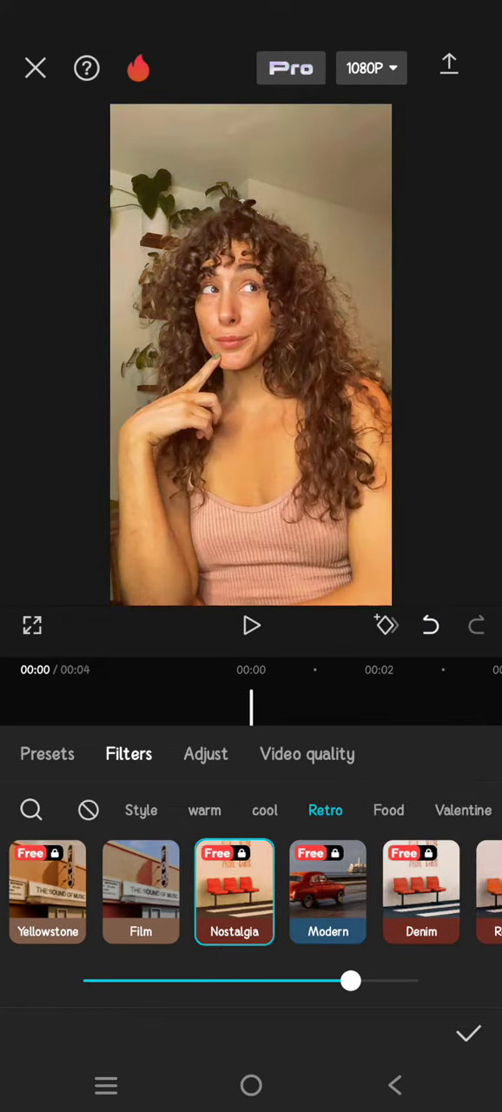
pyautogui.hscroll(-3)
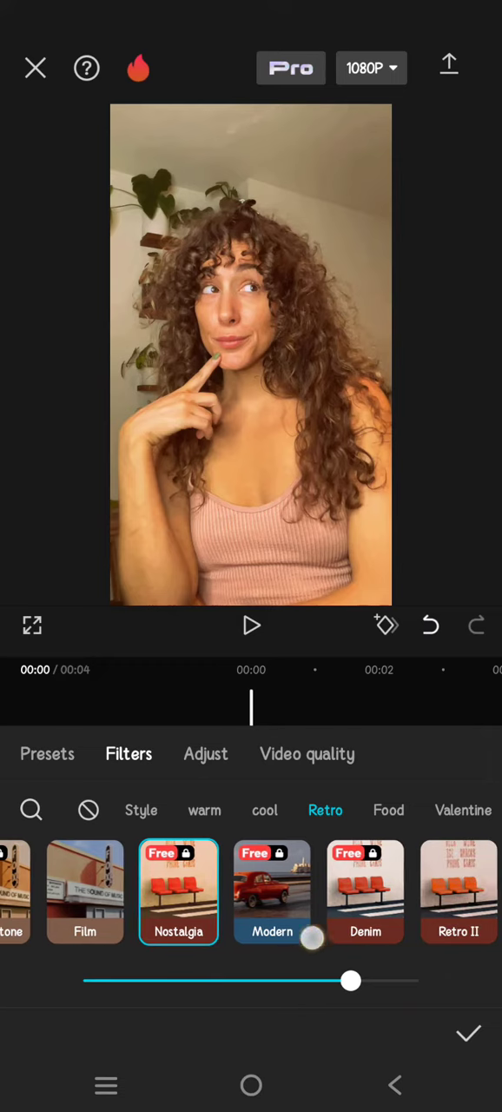
pyautogui.hscroll(-3)
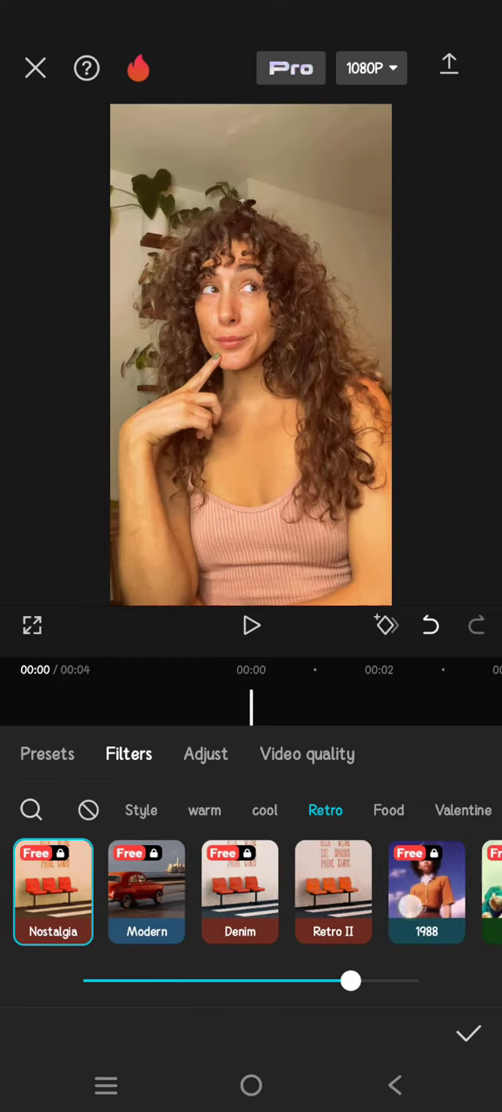
pyautogui.hscroll(-3)
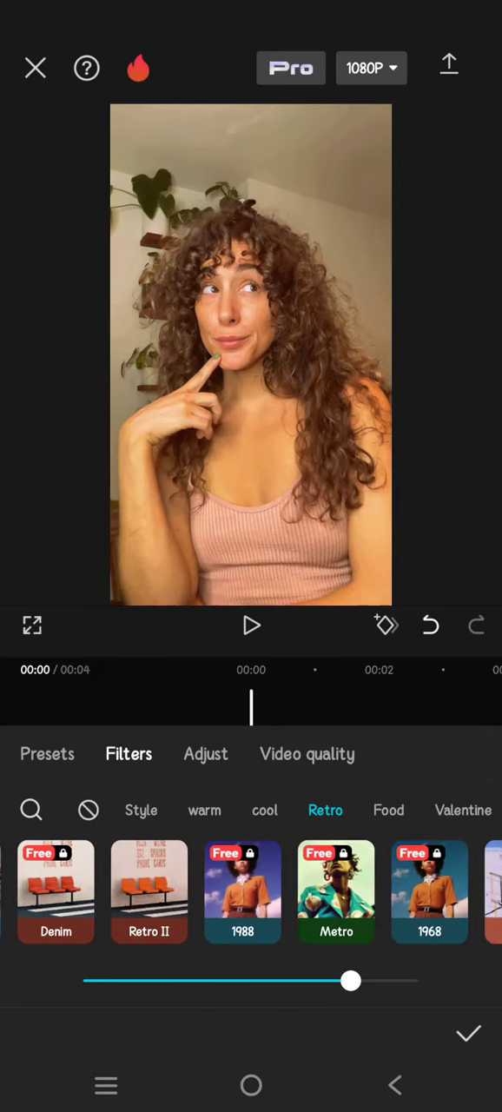
pyautogui.click(243, 892)
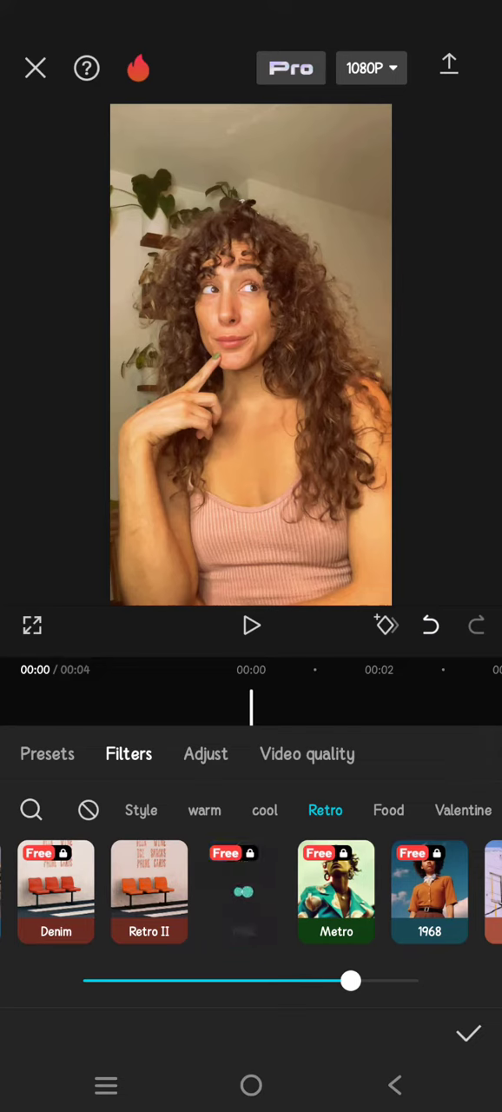
pyautogui.hscroll(-3)
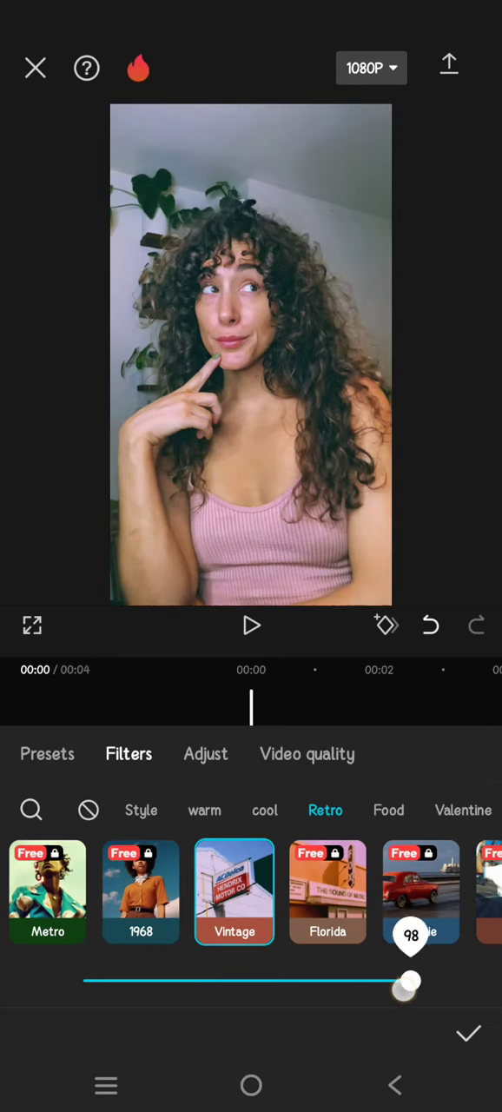
# Confirm the Vintage filter at strength 98 so it spans the clip as a timeline track.
pyautogui.click(467, 1031)
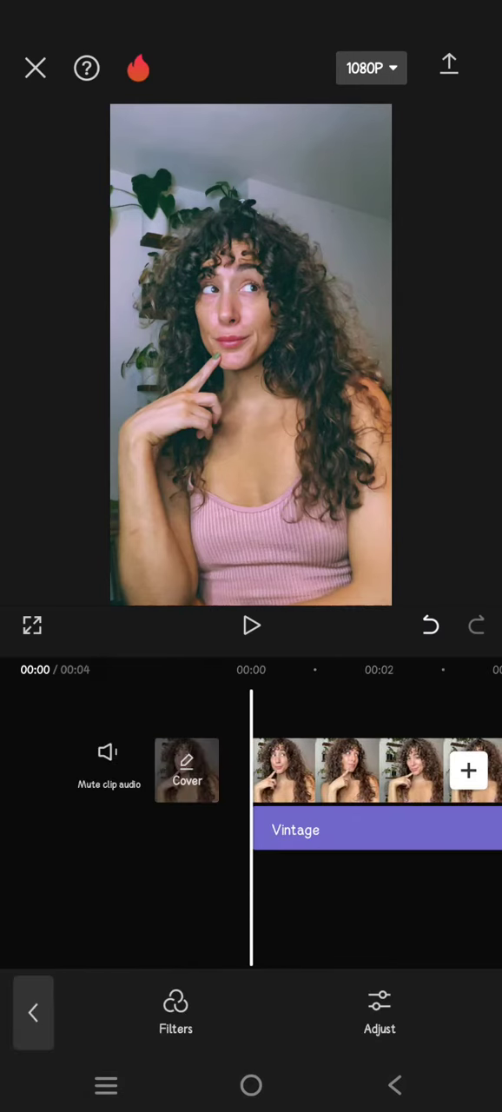
pyautogui.click(250, 625)
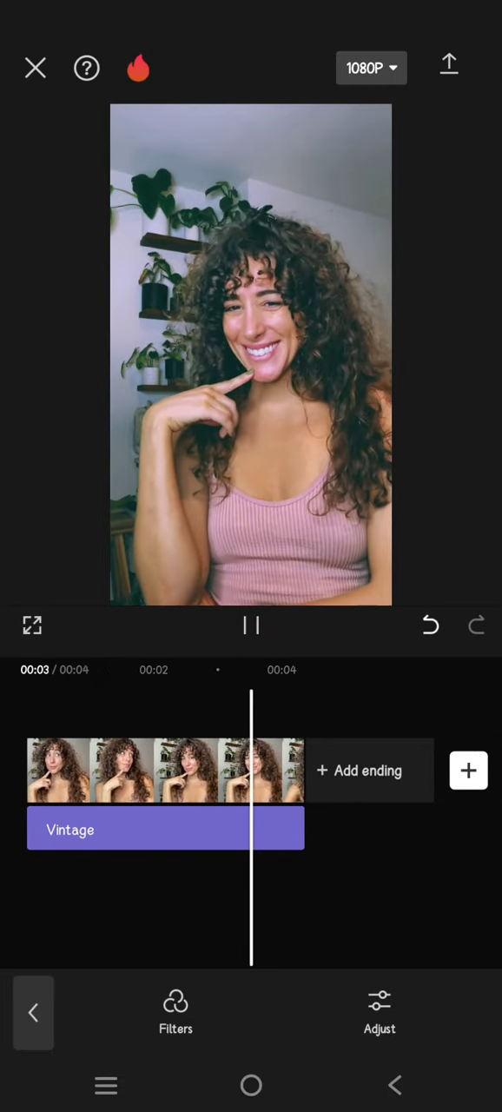
pyautogui.click(251, 625)
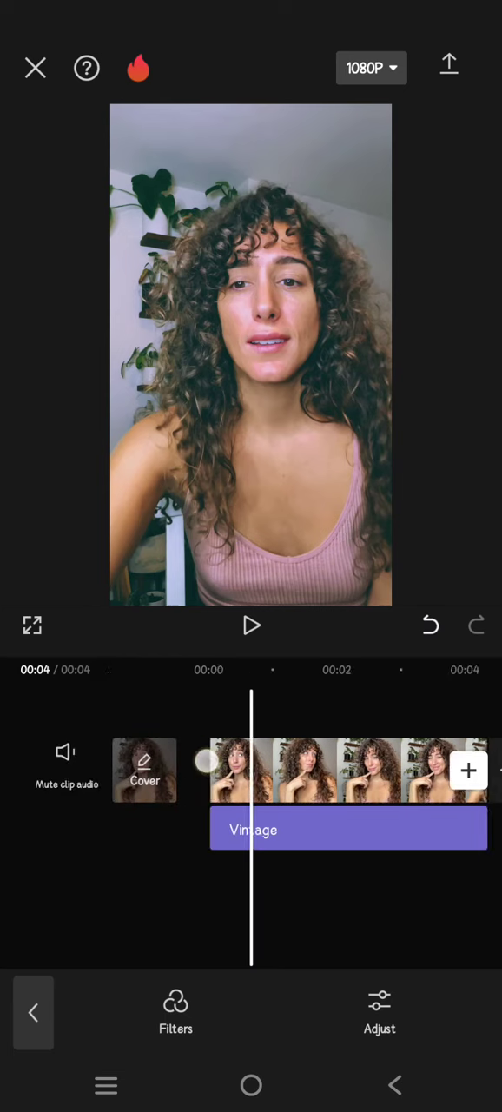